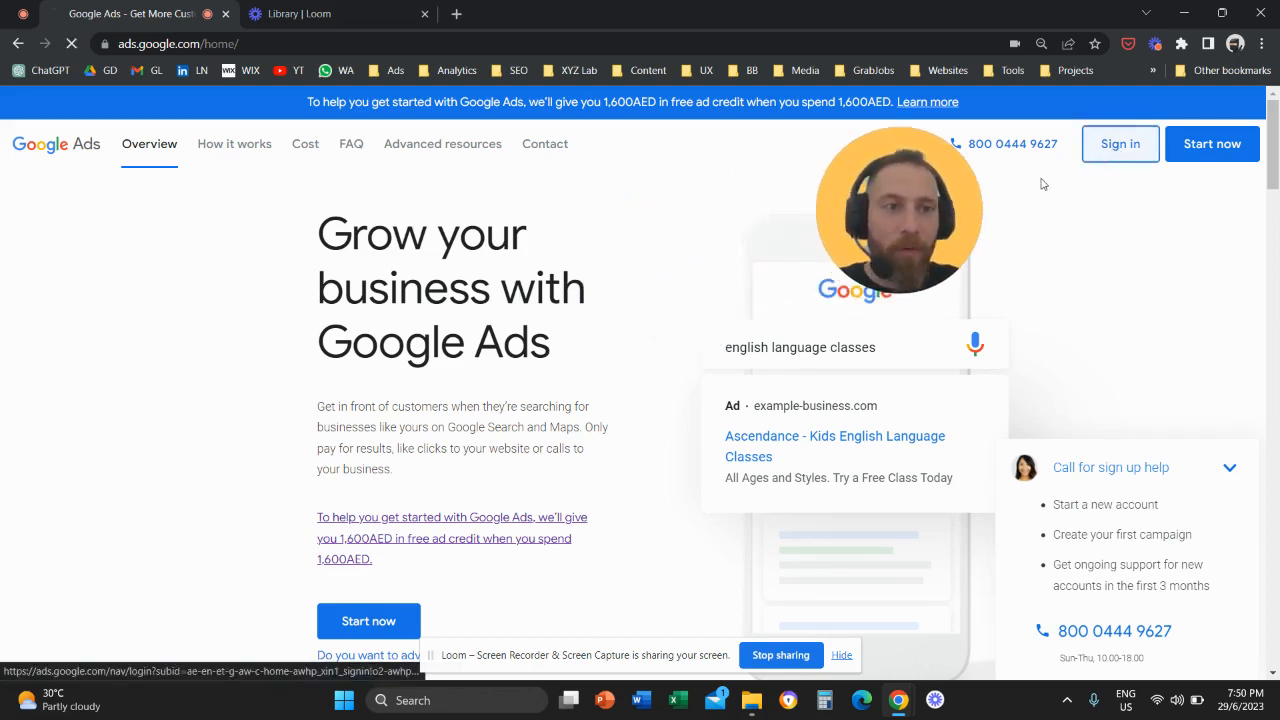
# Sign in from the Google Ads home page to reach the account chooser.
pyautogui.click(1120, 144)
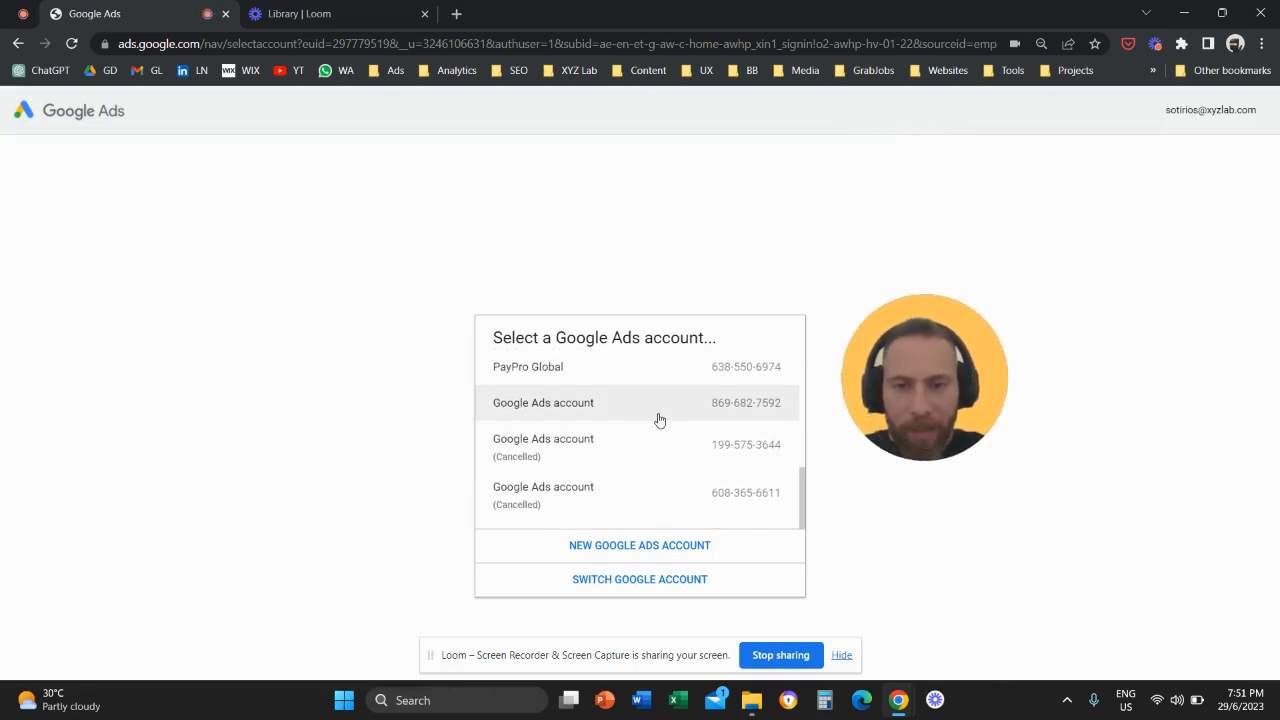
pyautogui.doubleClick(520, 402)
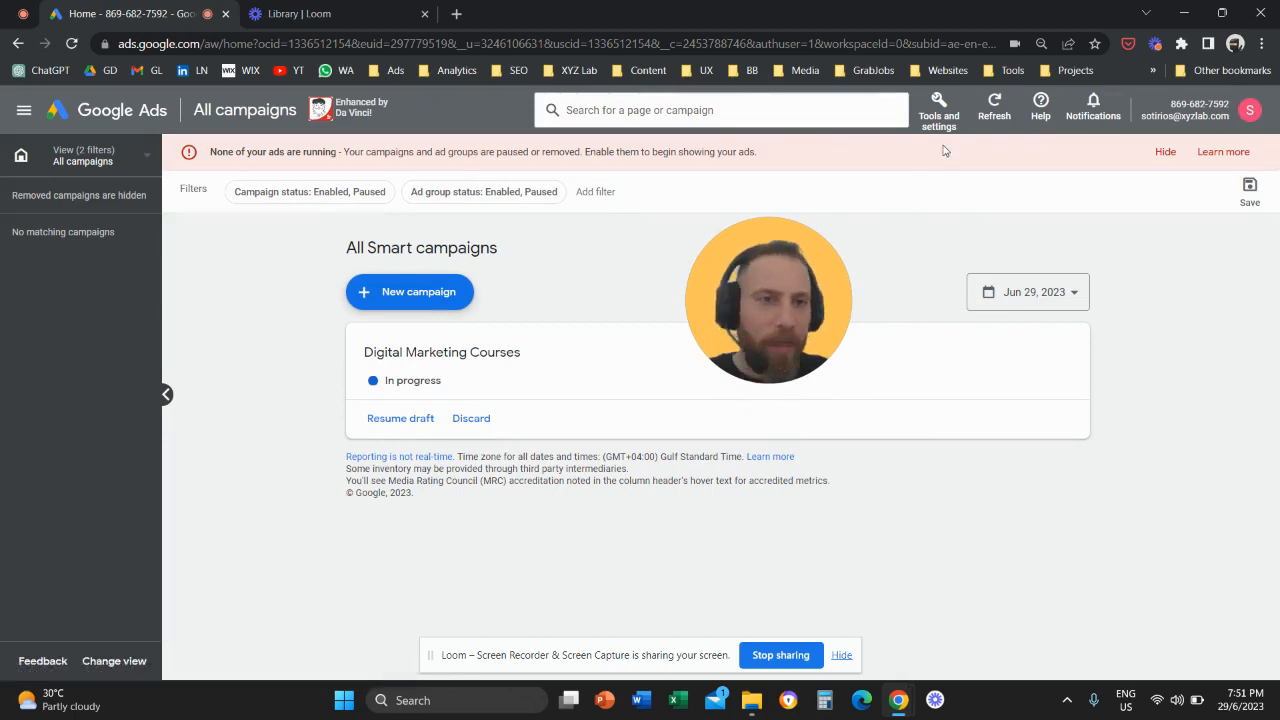
# Go to Preferences under Setup in the Tools and settings menu.
pyautogui.click(938, 108)
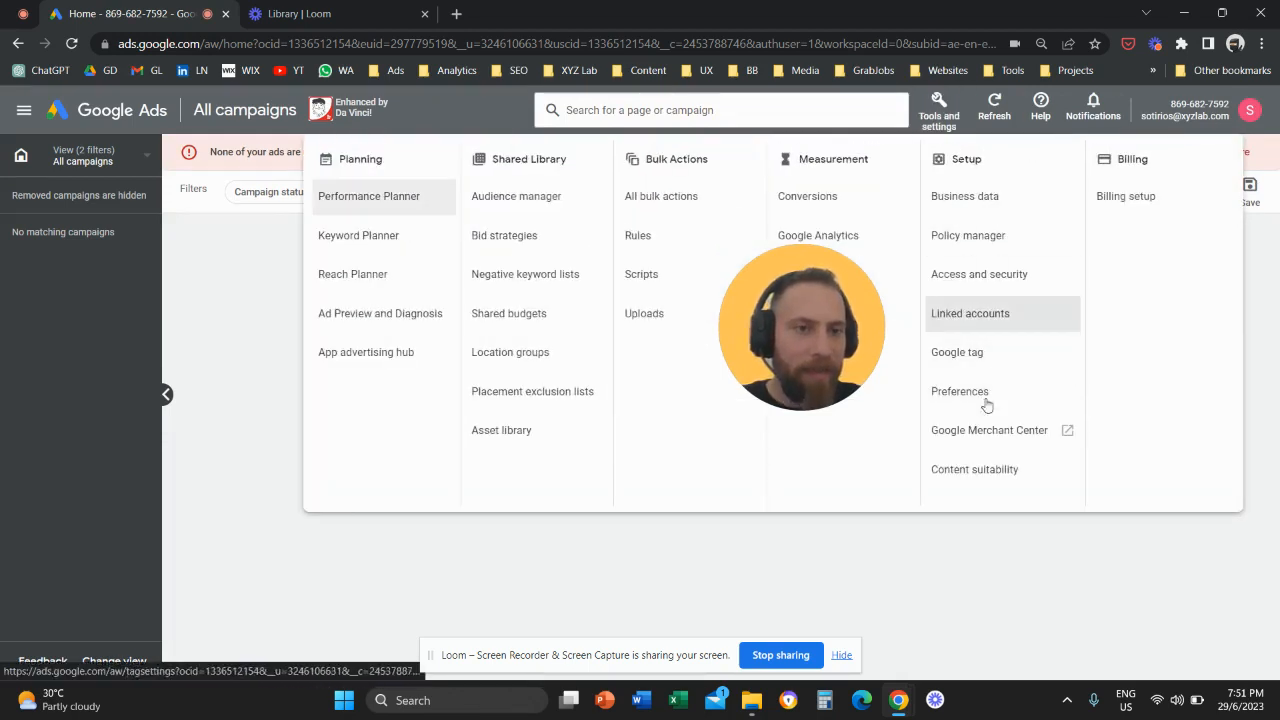
pyautogui.moveTo(960, 390)
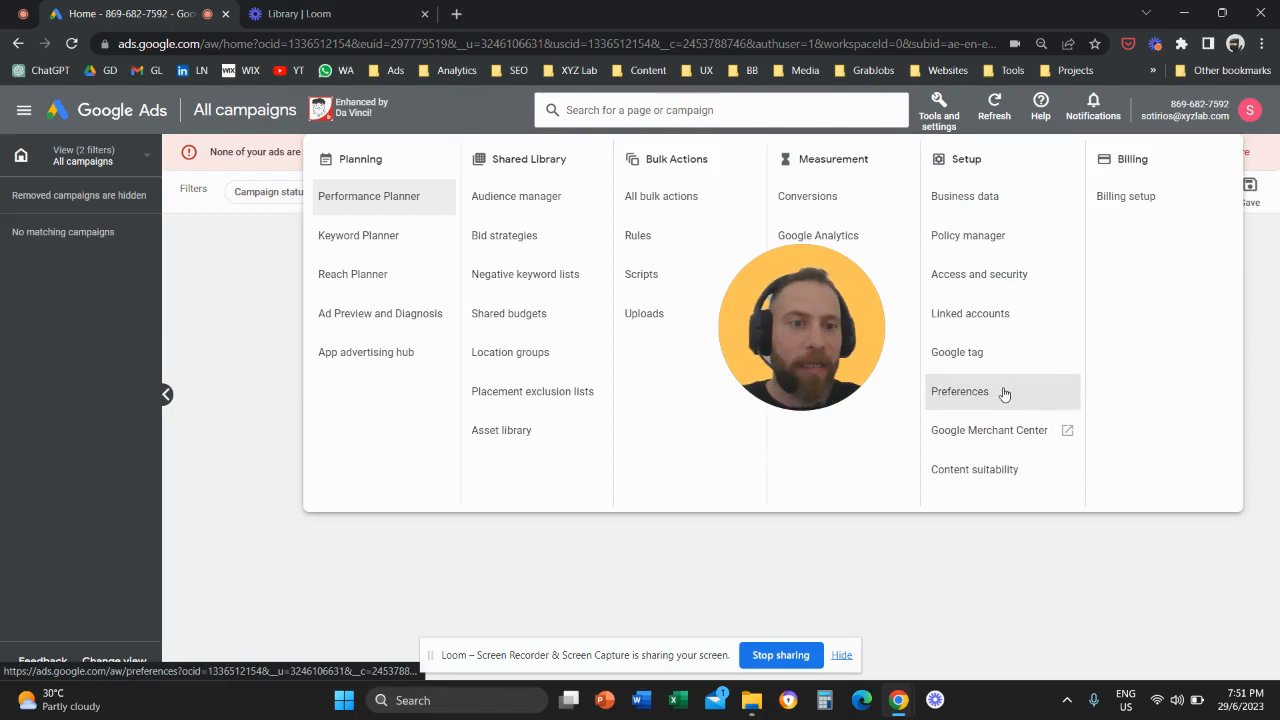
pyautogui.click(960, 390)
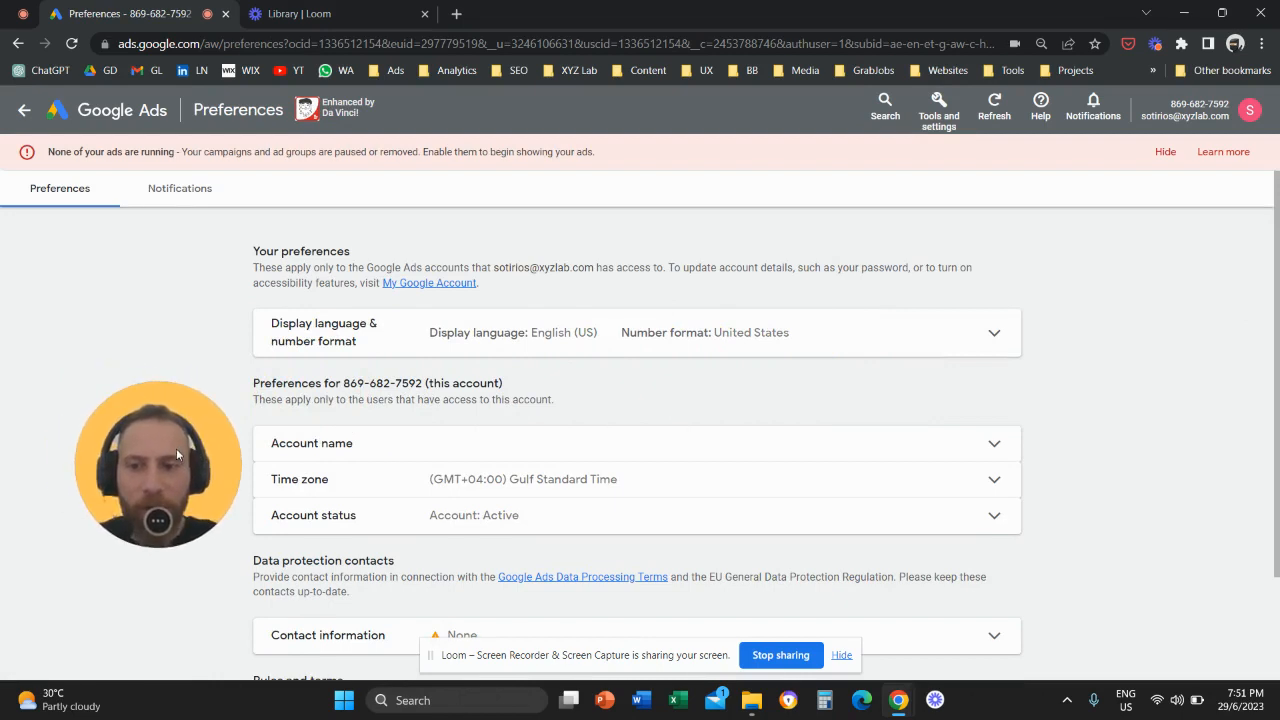
# Change the account name to 'My New Account' and save it.
pyautogui.click(636, 444)
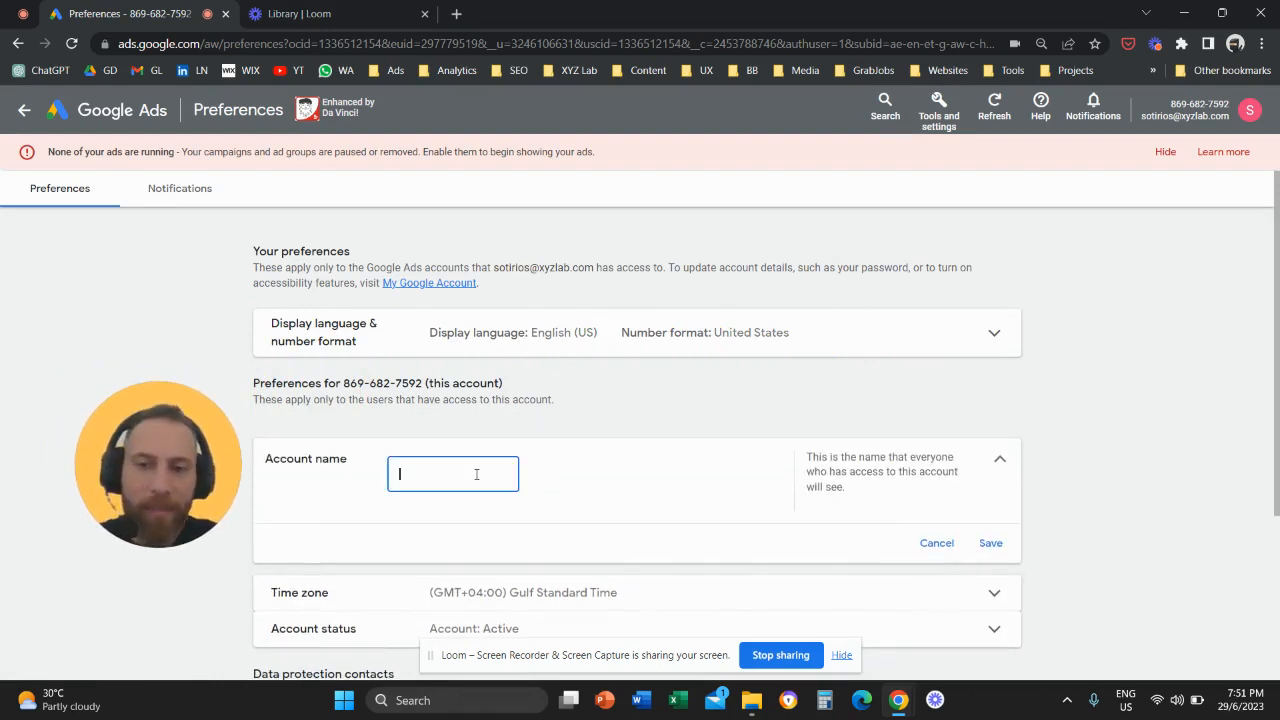
pyautogui.write('My New Account')
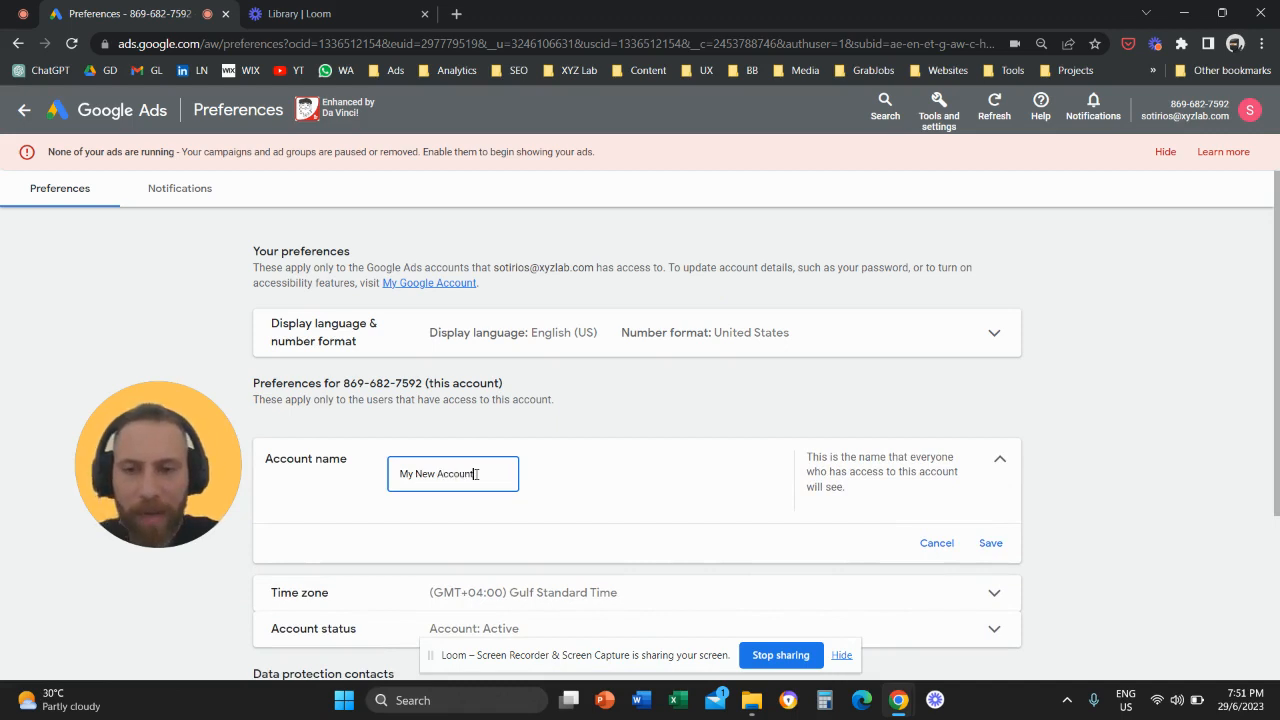
pyautogui.click(990, 544)
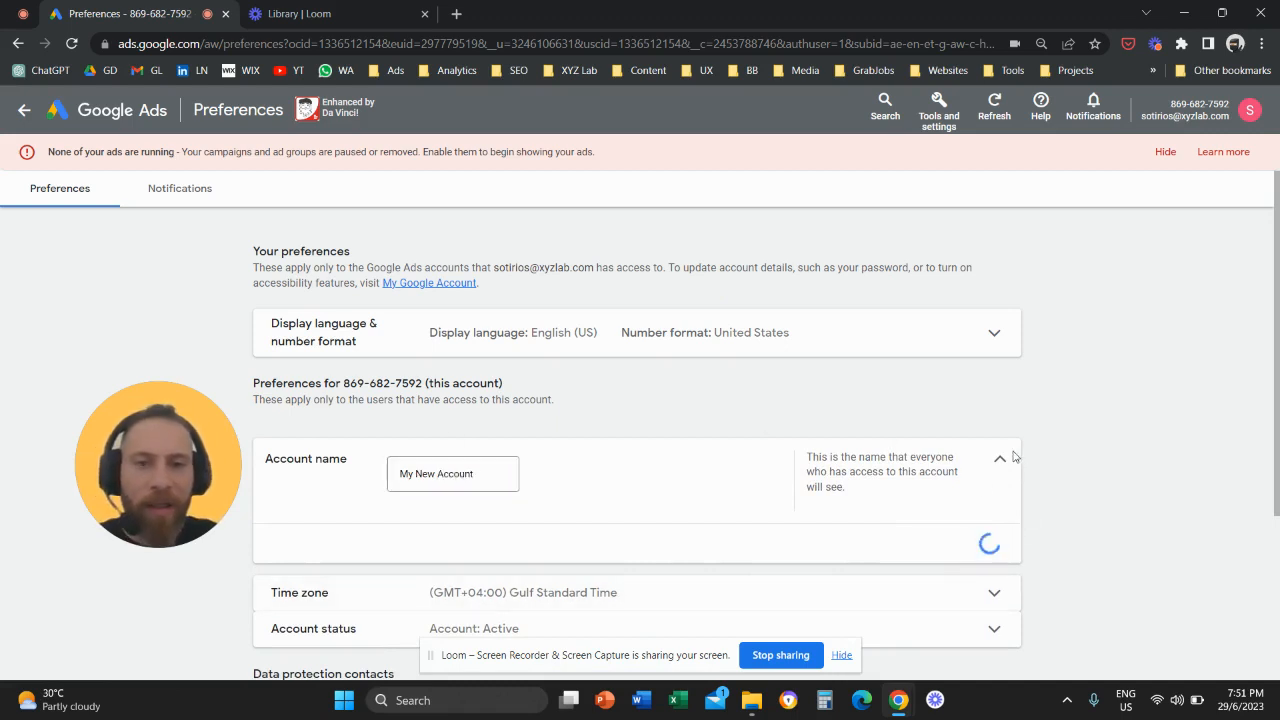
pyautogui.click(1000, 458)
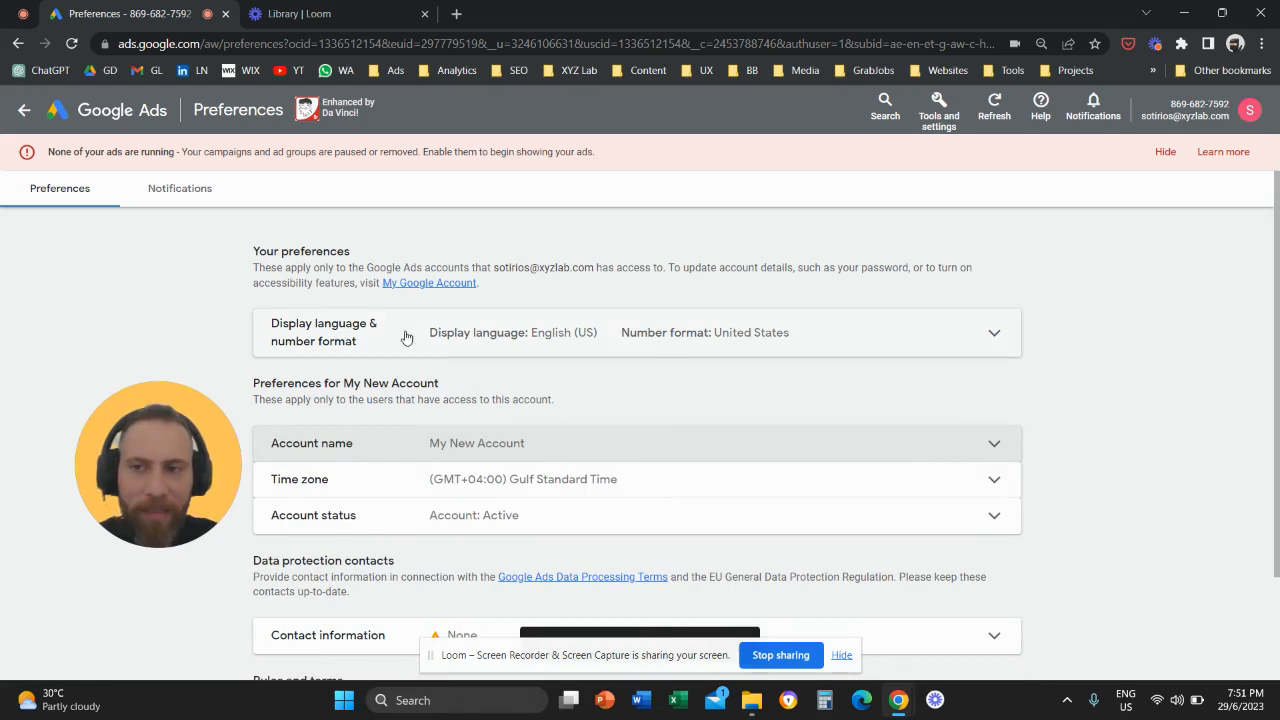
pyautogui.moveTo(860, 164)
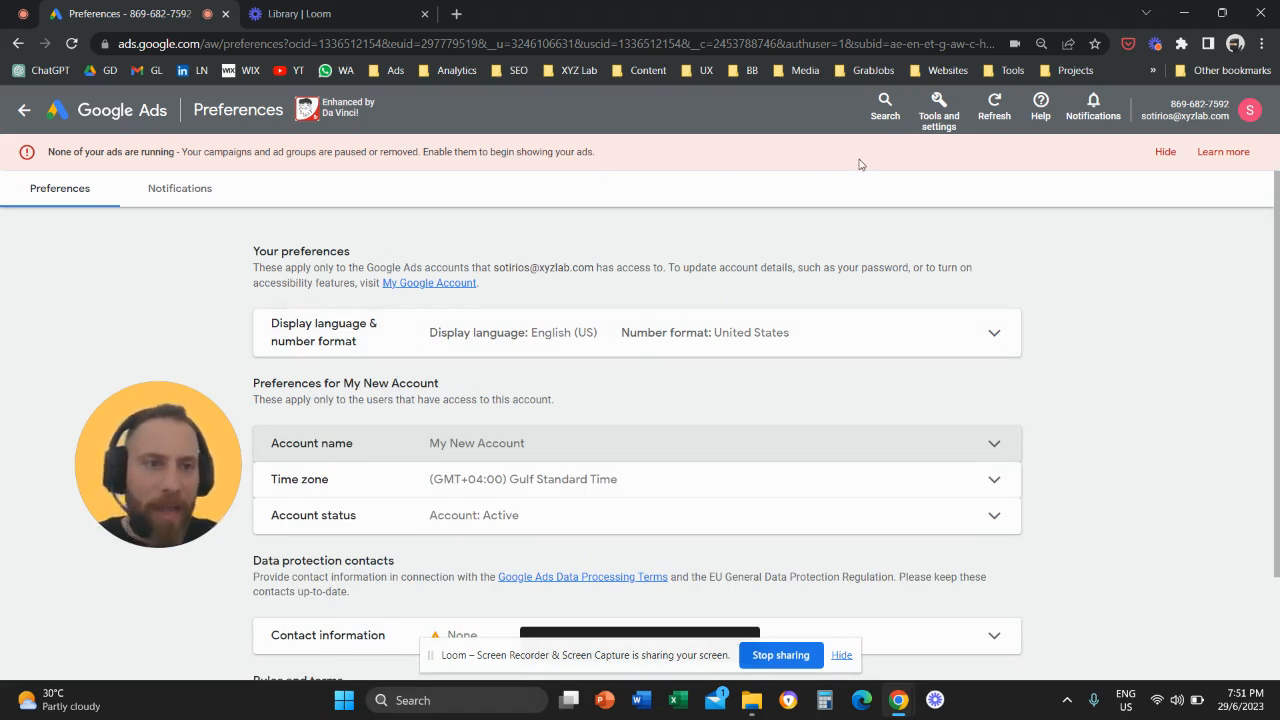
# Go back from Preferences to the renamed account's campaigns overview.
pyautogui.click(1164, 152)
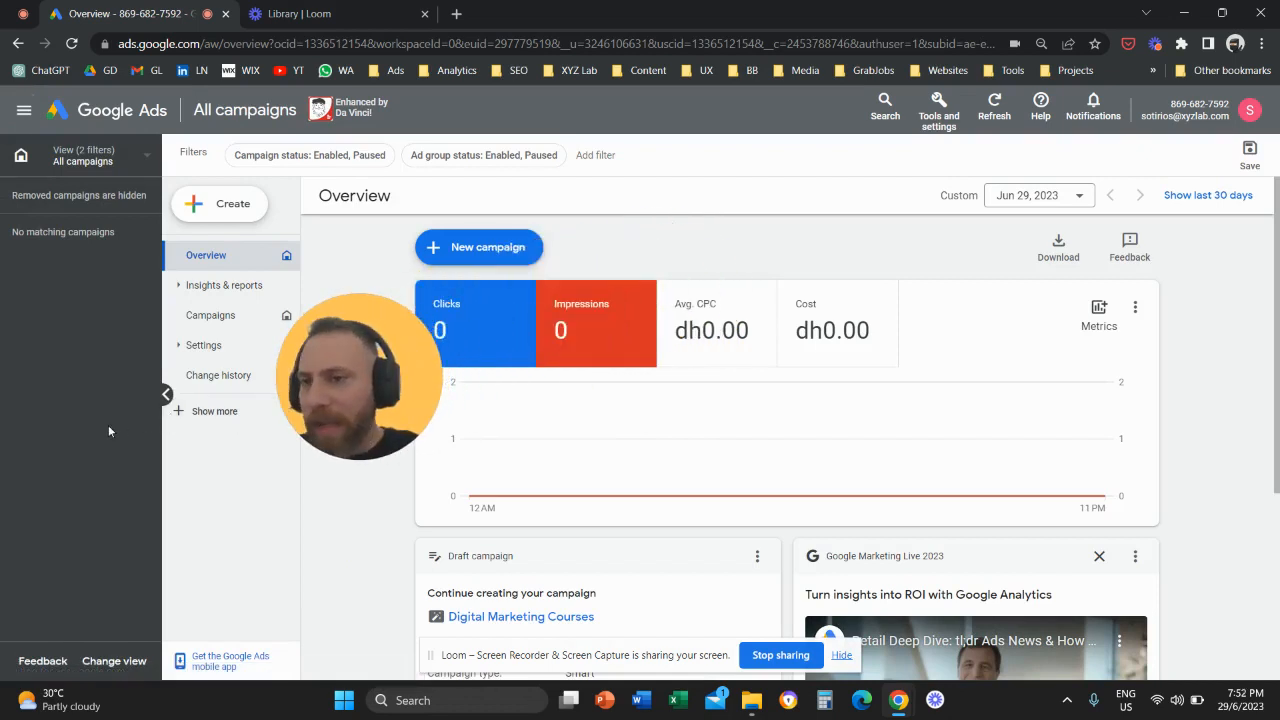
pyautogui.moveTo(100, 536)
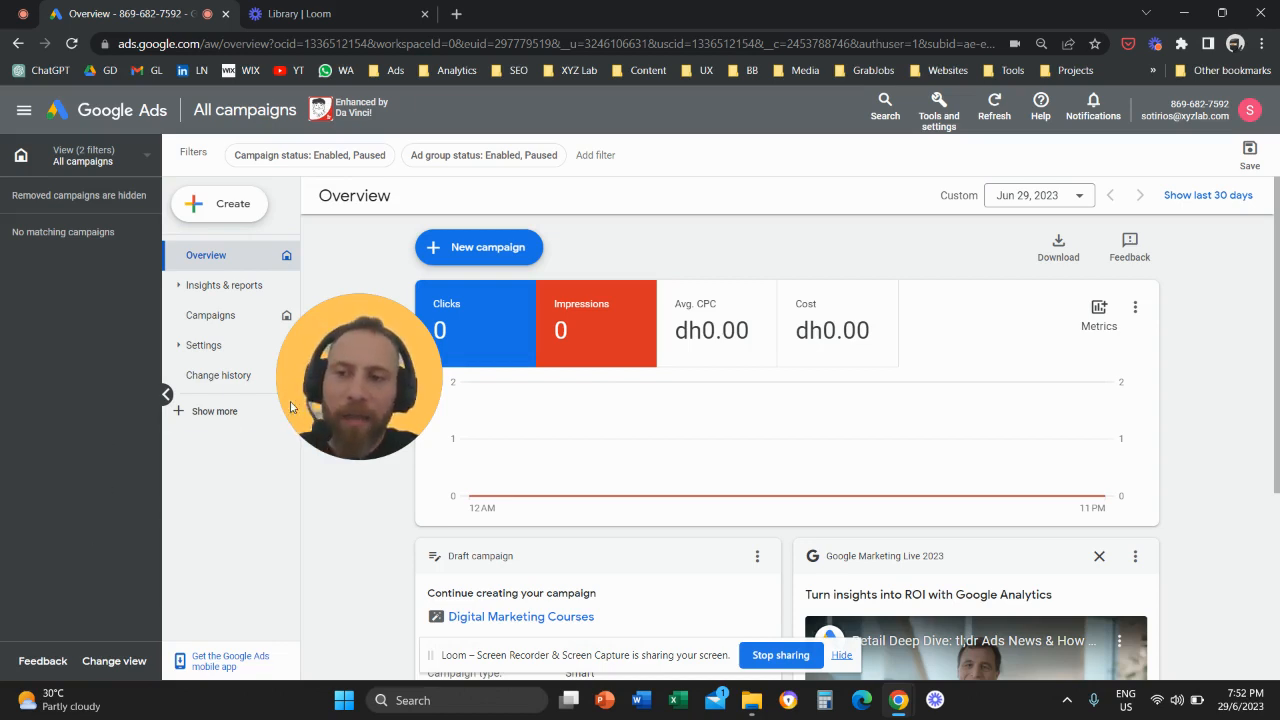
pyautogui.moveTo(360, 378); pyautogui.dragTo(656, 340)
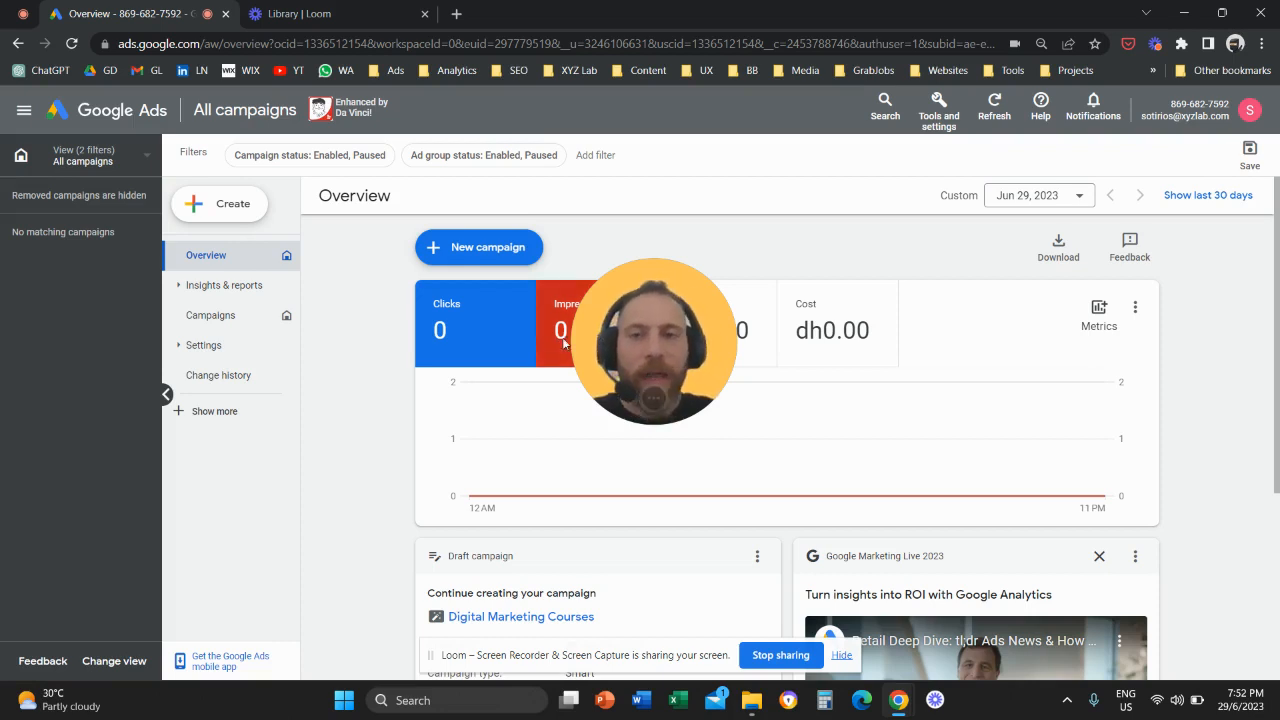
pyautogui.moveTo(764, 284)
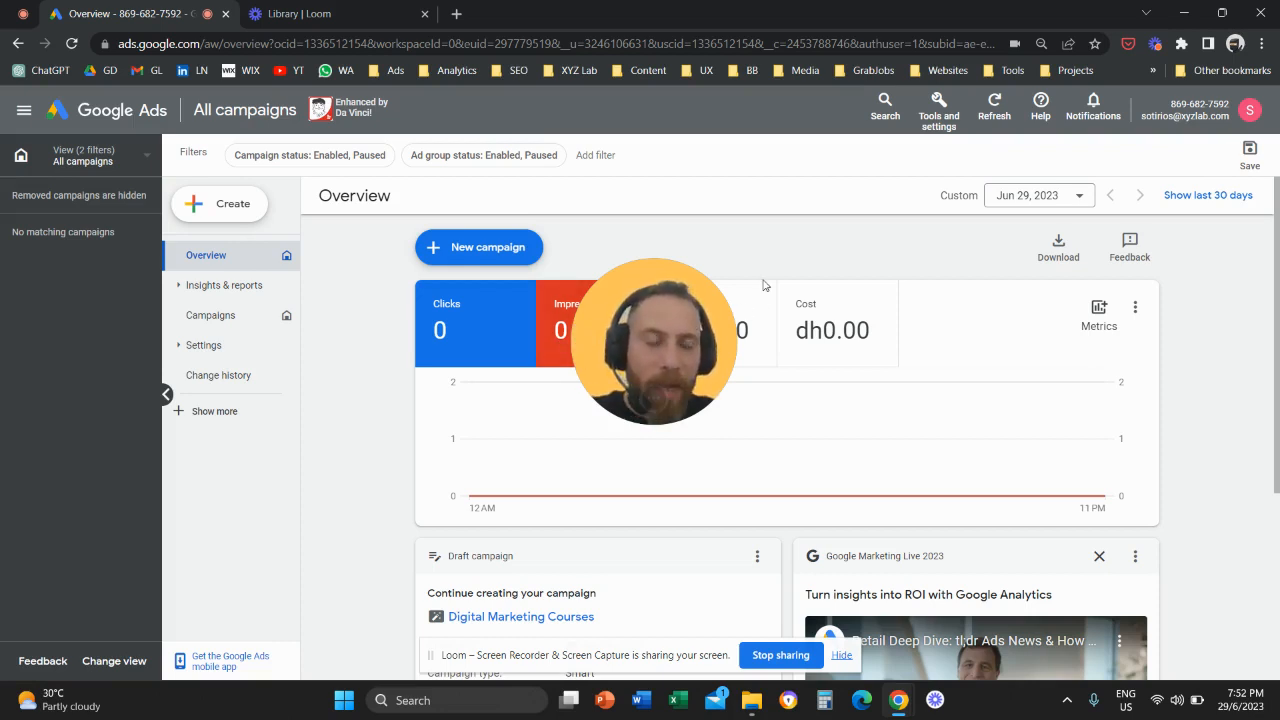